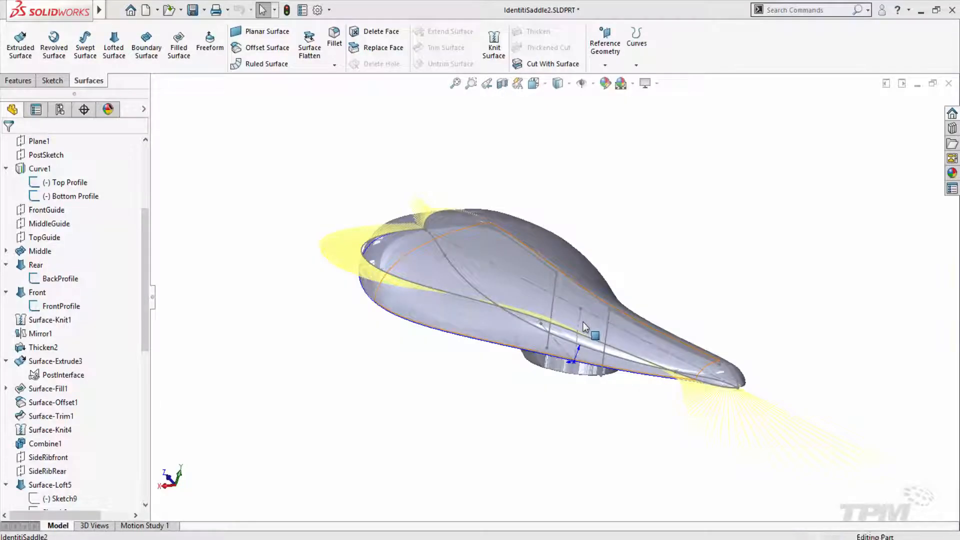
Step: Close the spline back onto its start point to form one shaded seat outline, then select a point on it
{"action": "left_click_drag", "start_coordinate": [585, 325], "coordinate": [481, 335]}
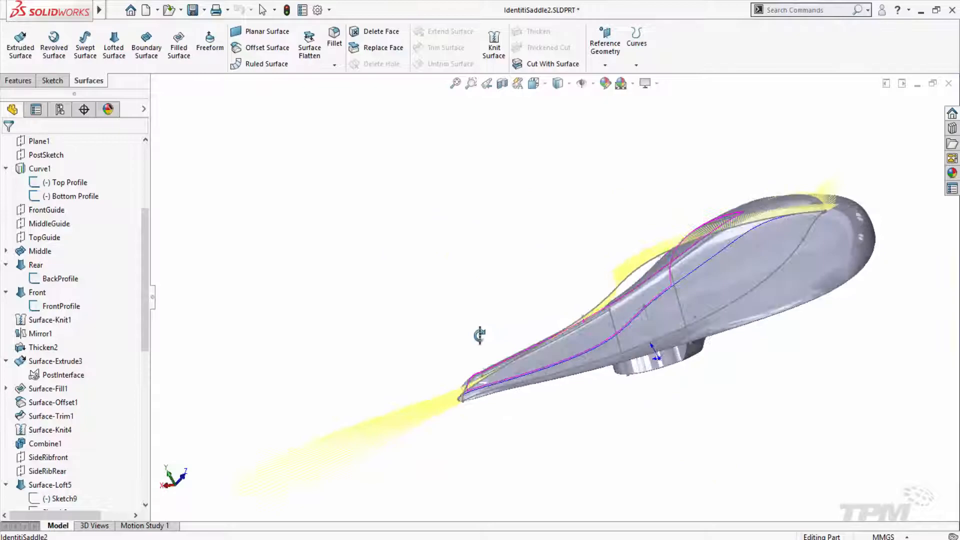
{"action": "left_click_drag", "start_coordinate": [479, 334], "coordinate": [275, 478]}
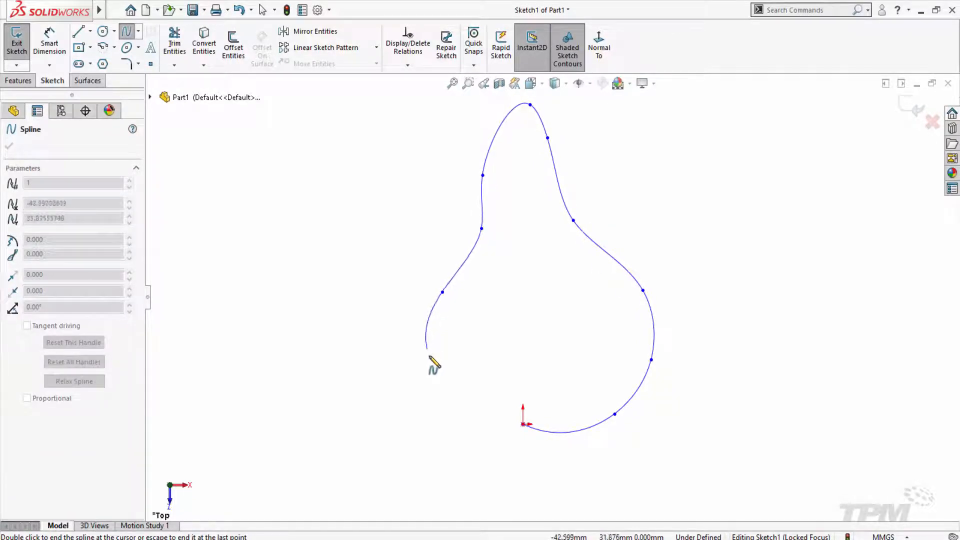
{"action": "left_click", "coordinate": [525, 424]}
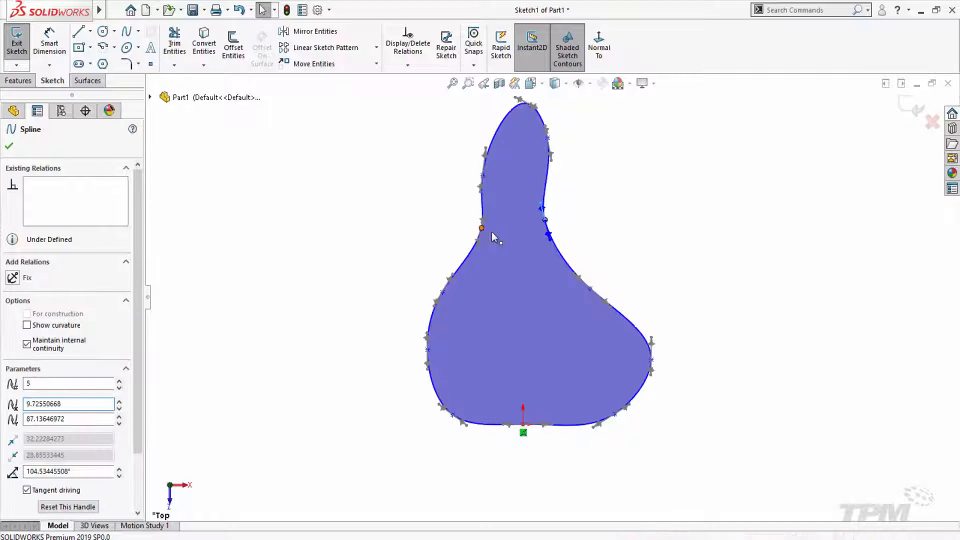
{"action": "left_click", "coordinate": [480, 228]}
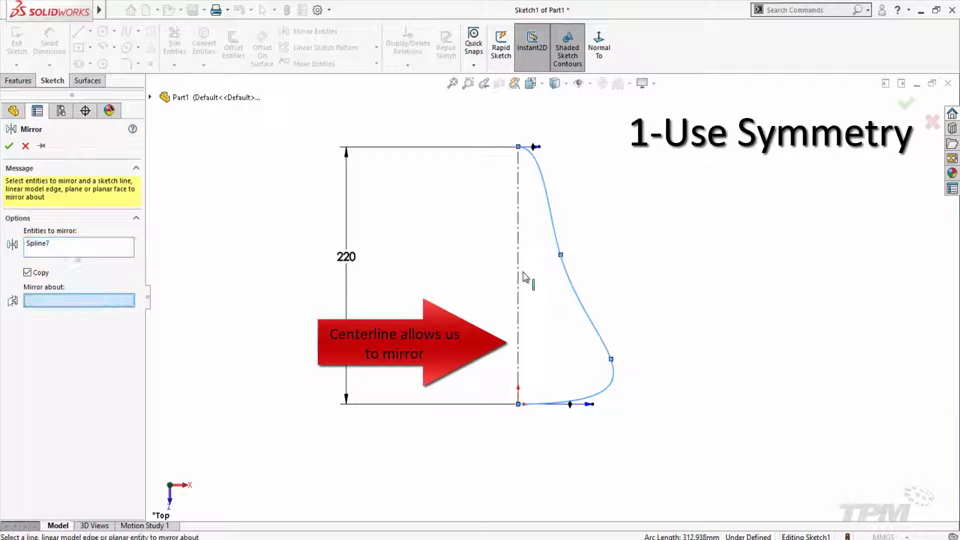
Step: Mirror the half spline about the vertical centerline and select the mirrored right half
{"action": "left_click", "coordinate": [517, 276]}
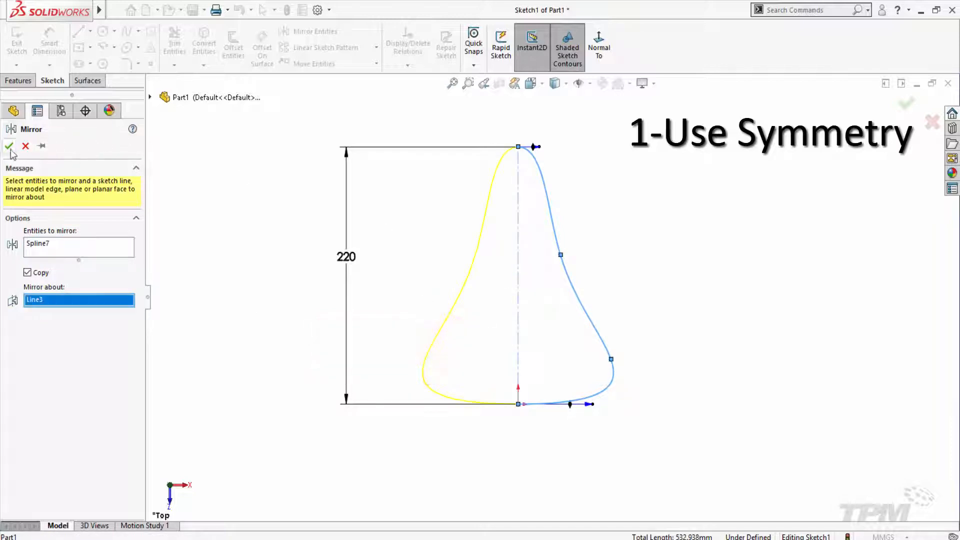
{"action": "left_click", "coordinate": [10, 146]}
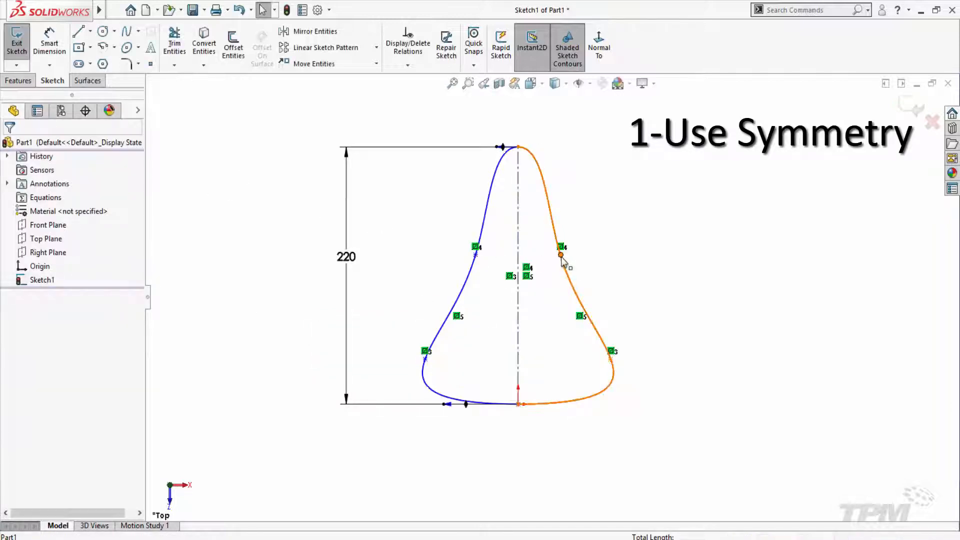
{"action": "left_click", "coordinate": [559, 254]}
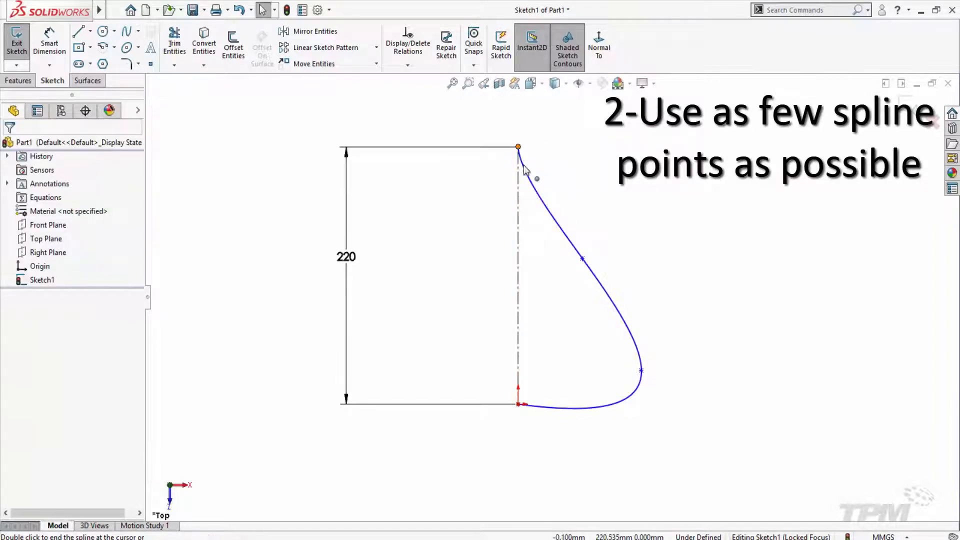
Step: Draw a new four-point spline from the centerline top down to its base and end it
{"action": "left_click", "coordinate": [518, 148]}
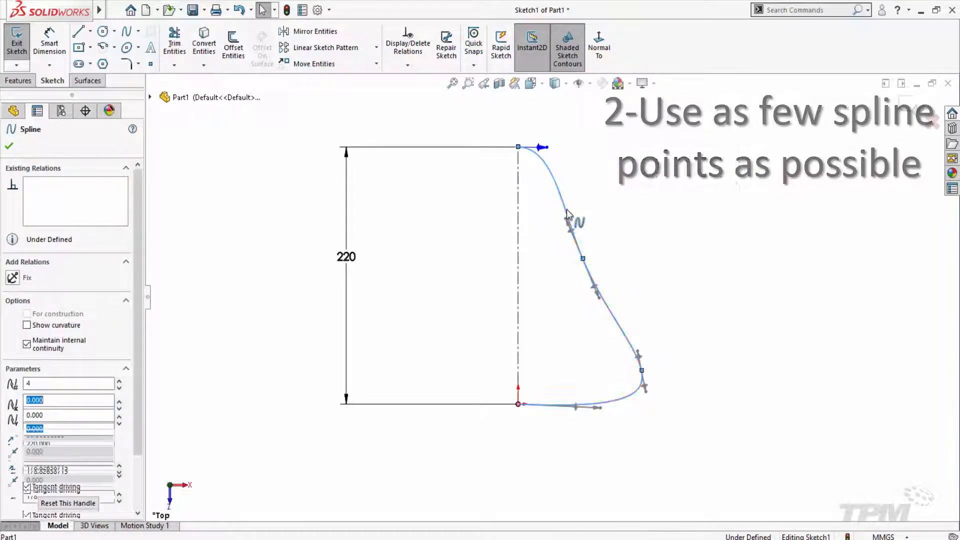
{"action": "right_click", "coordinate": [572, 220]}
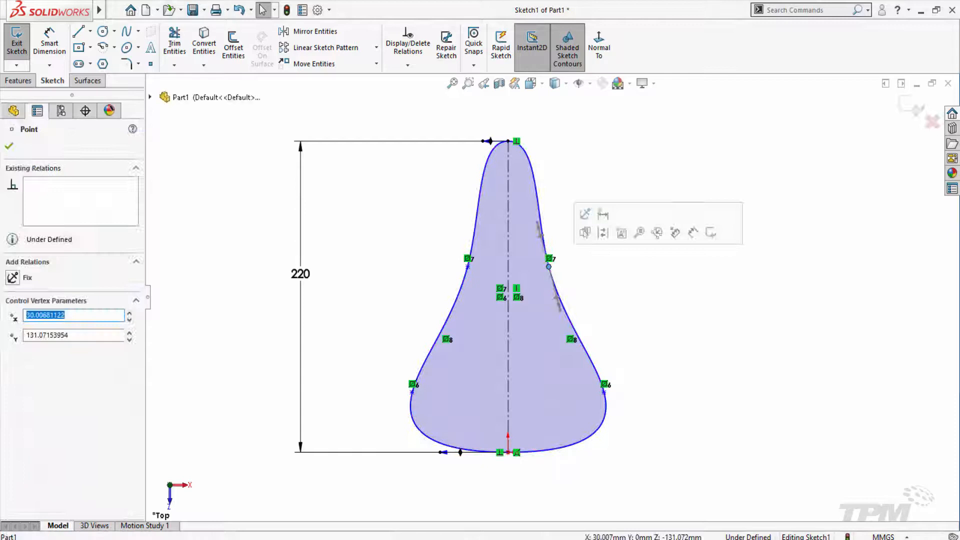
Step: Drag spline points and handles to reshape the right curve and display its control polygon
{"action": "left_click_drag", "start_coordinate": [548, 269], "coordinate": [556, 306]}
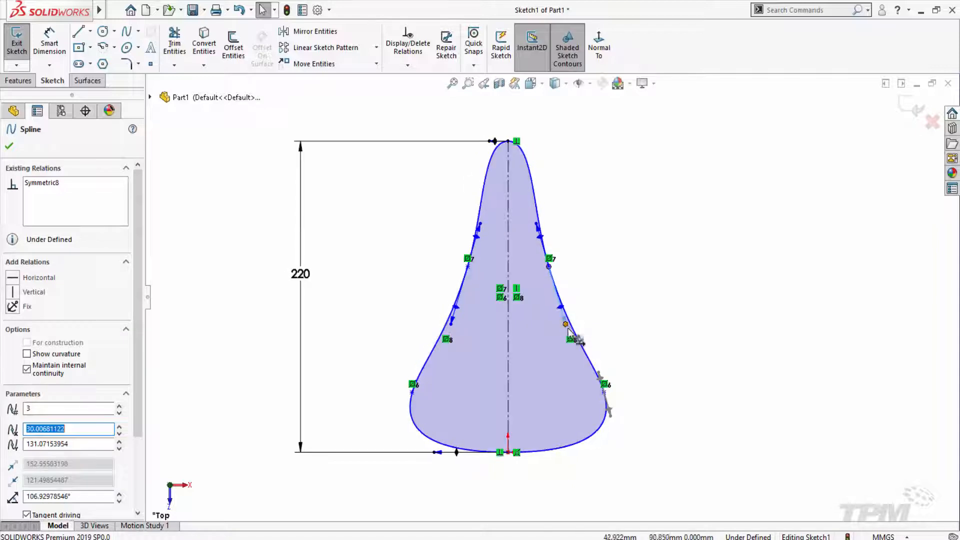
{"action": "left_click_drag", "start_coordinate": [571, 337], "coordinate": [576, 328]}
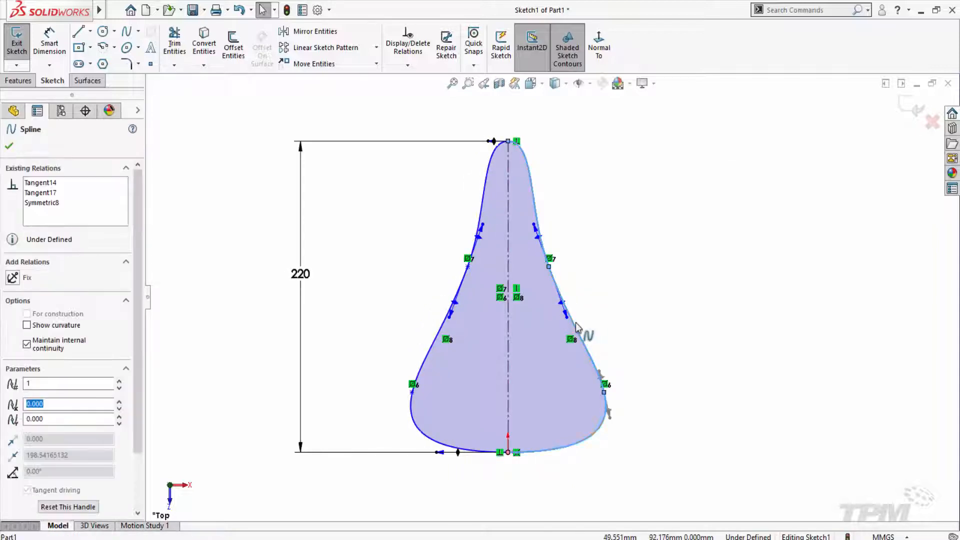
{"action": "right_click", "coordinate": [576, 328]}
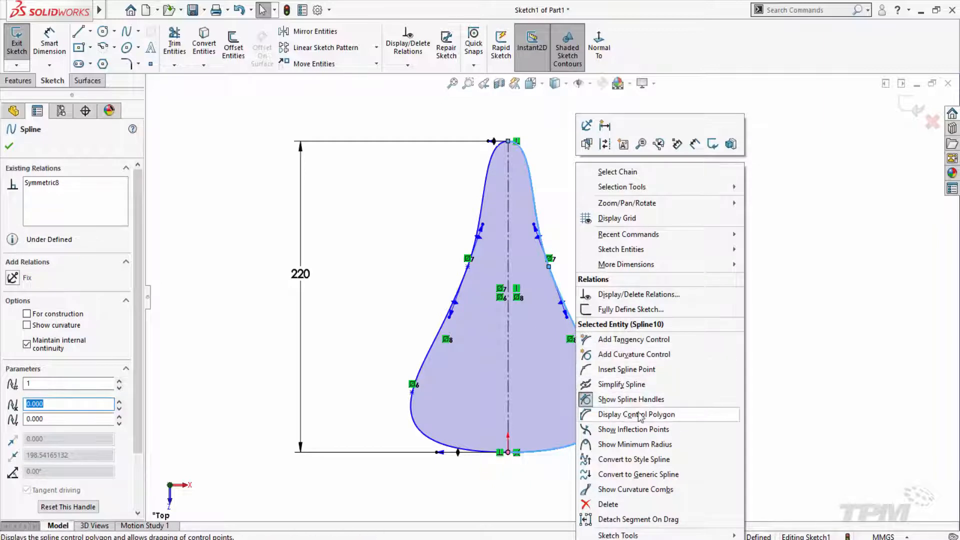
{"action": "left_click", "coordinate": [636, 414]}
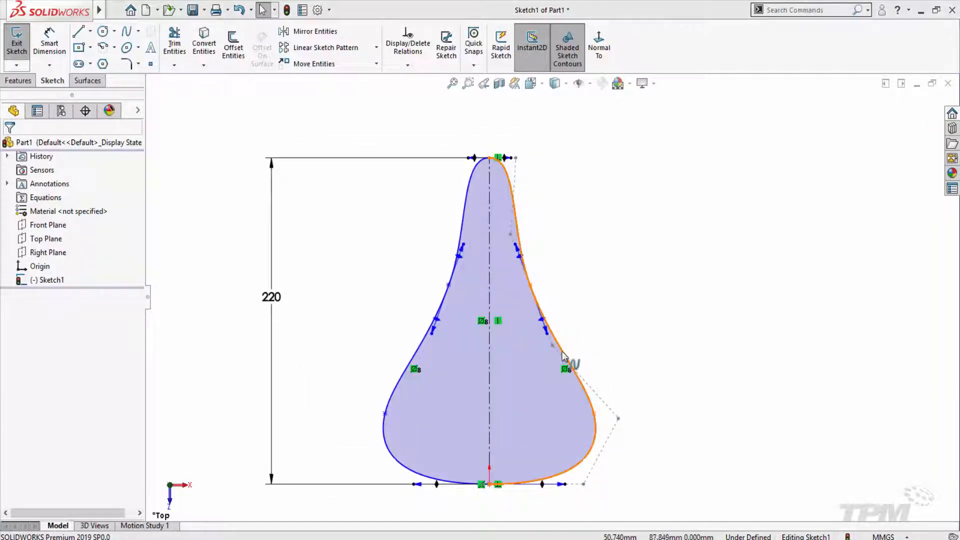
Step: Adjust the right spline's lower flare and choose further spline options from its context menu
{"action": "right_click", "coordinate": [563, 355]}
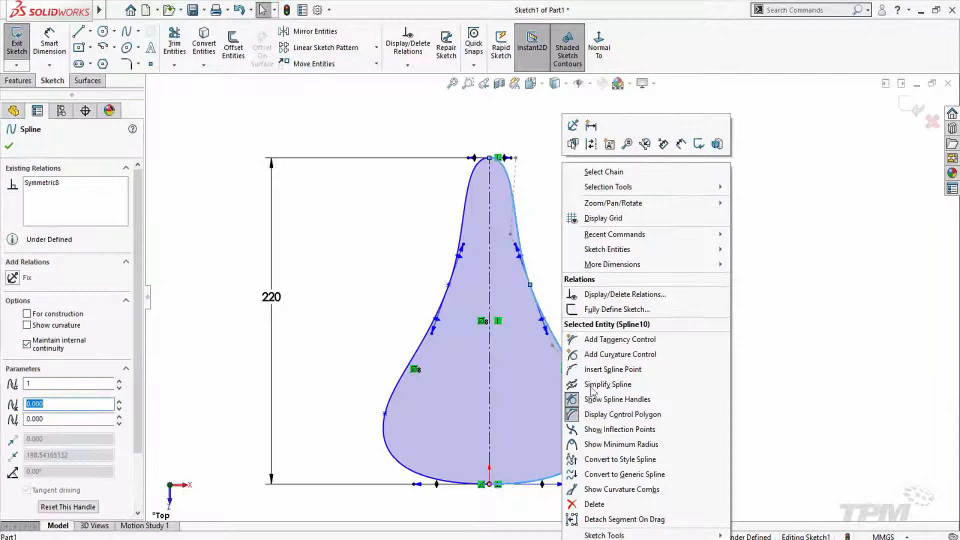
{"action": "left_click", "coordinate": [621, 489]}
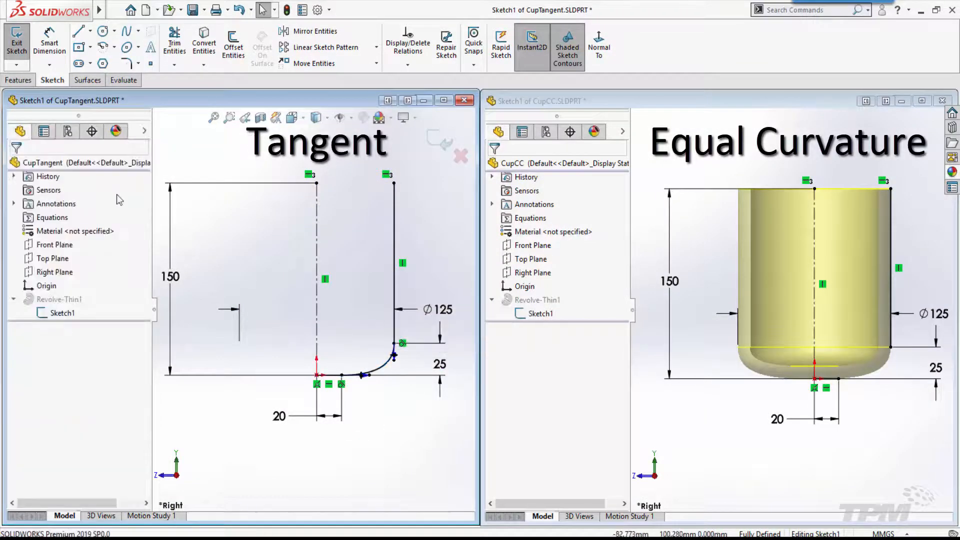
Step: Add an Equal Curvature relation between Line2 and Spline2 at their shared endpoint in the CupCC sketch
{"action": "left_click", "coordinate": [17, 42]}
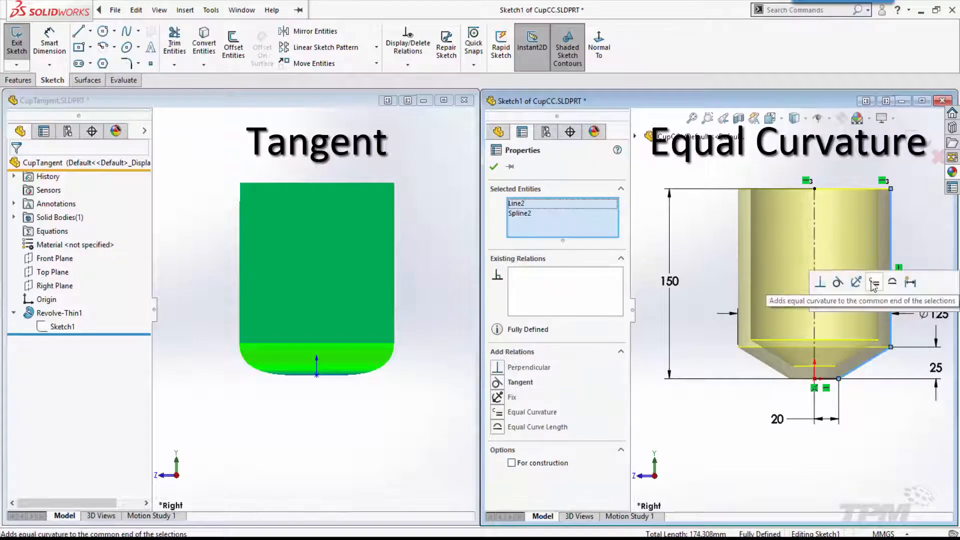
{"action": "left_click", "coordinate": [874, 281]}
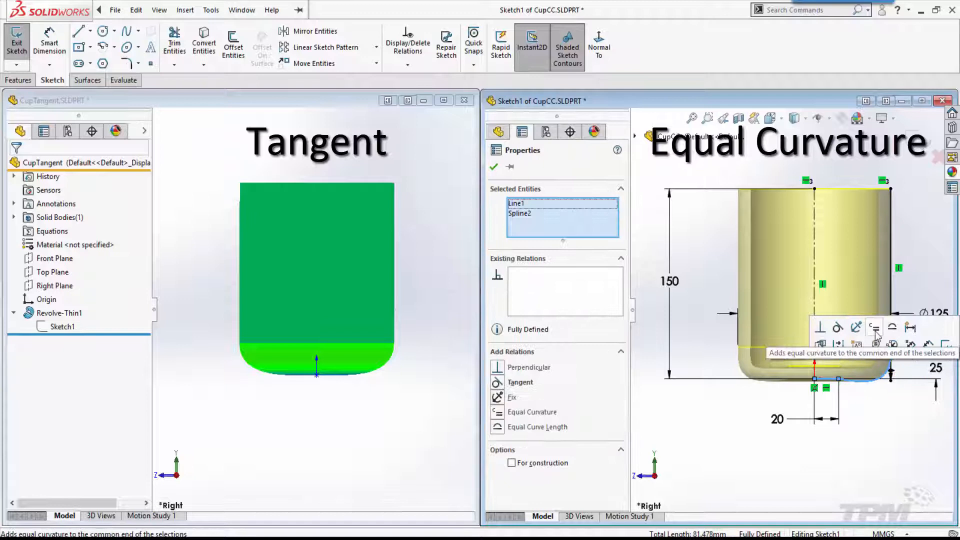
{"action": "left_click", "coordinate": [874, 328]}
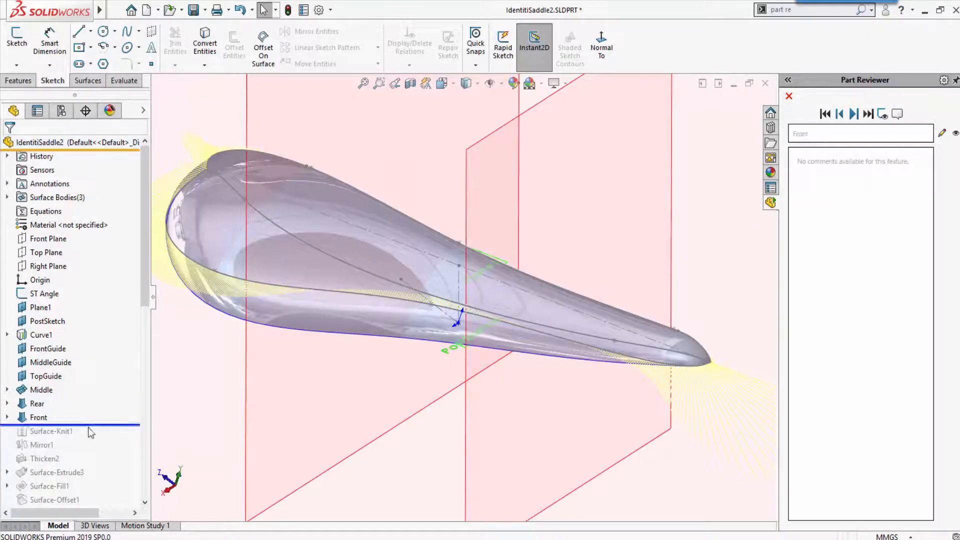
Step: Roll the feature tree forward past Surface-Knit1 and Mirror1 in Part Reviewer
{"action": "left_click", "coordinate": [853, 114]}
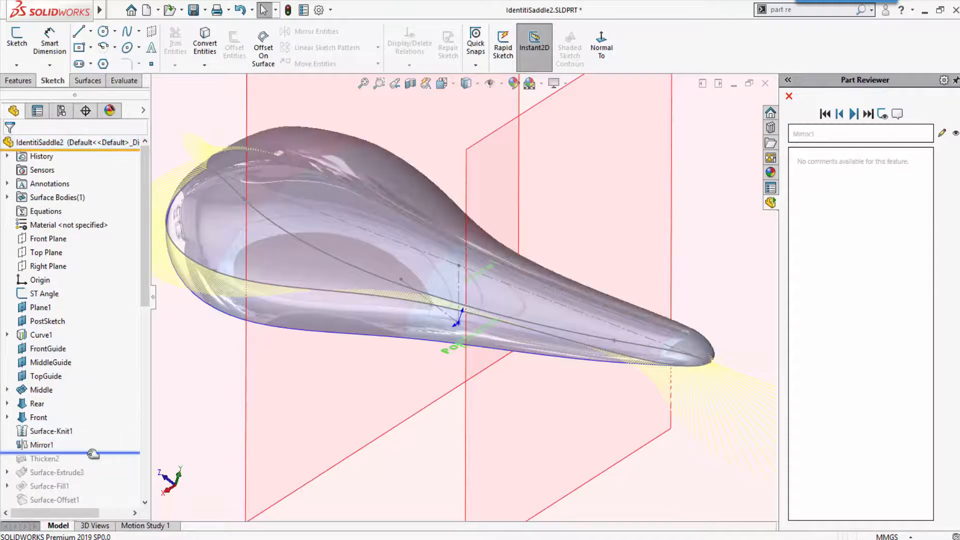